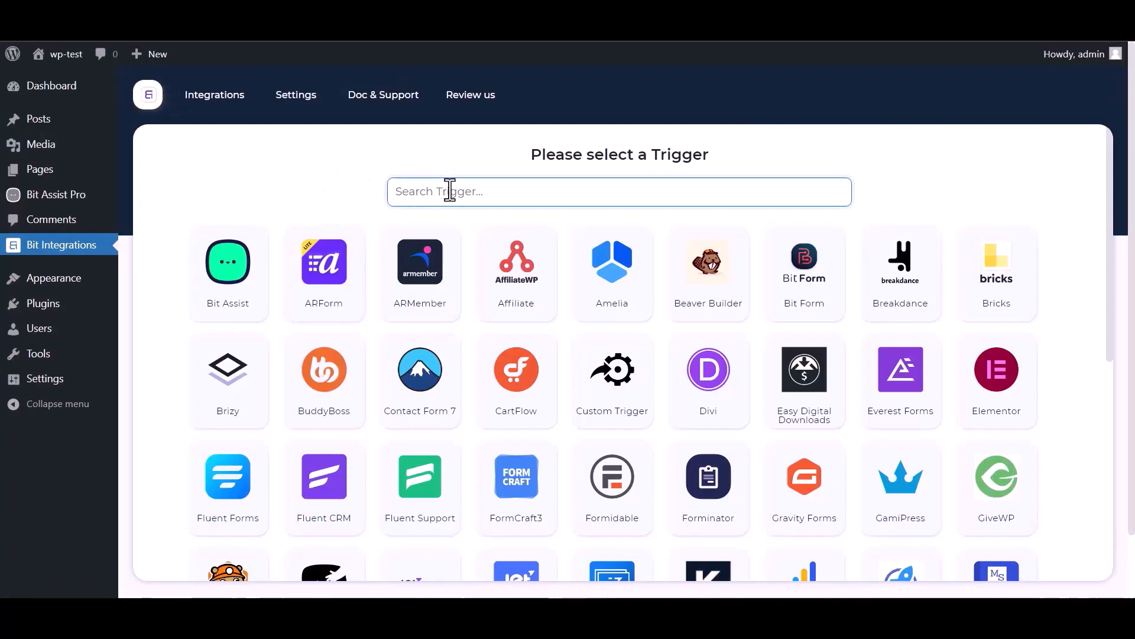
Filter the trigger list by 'bit' and pick Bit Assist as the trigger
text(bit)
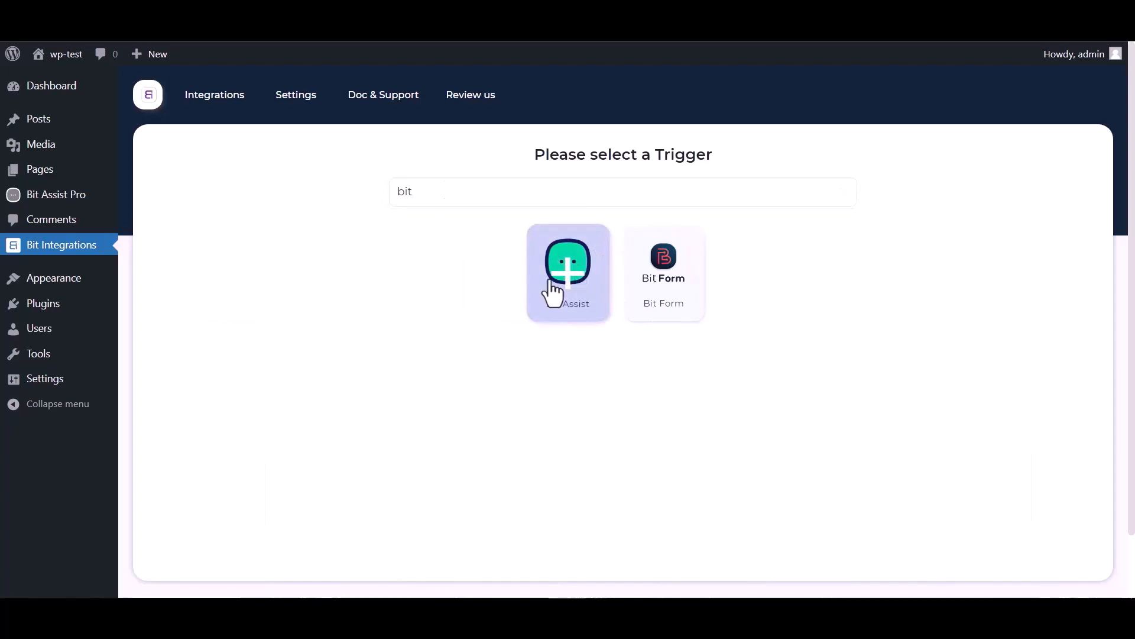
click(568, 272)
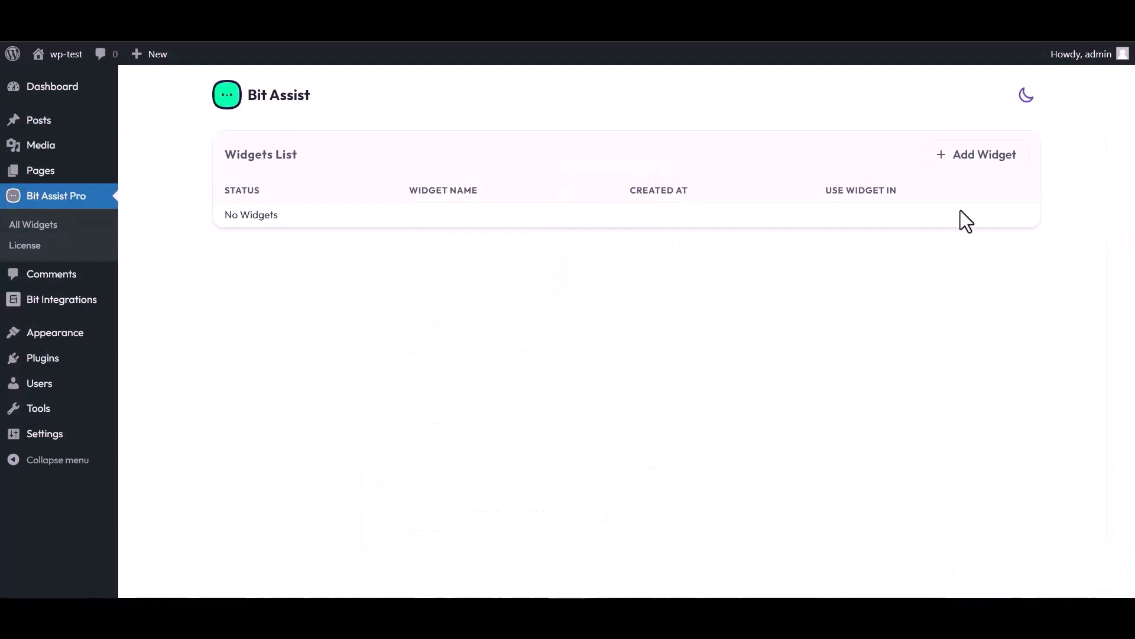
Create a widget named 'Bit Integrations' and reach its row actions menu
click(977, 154)
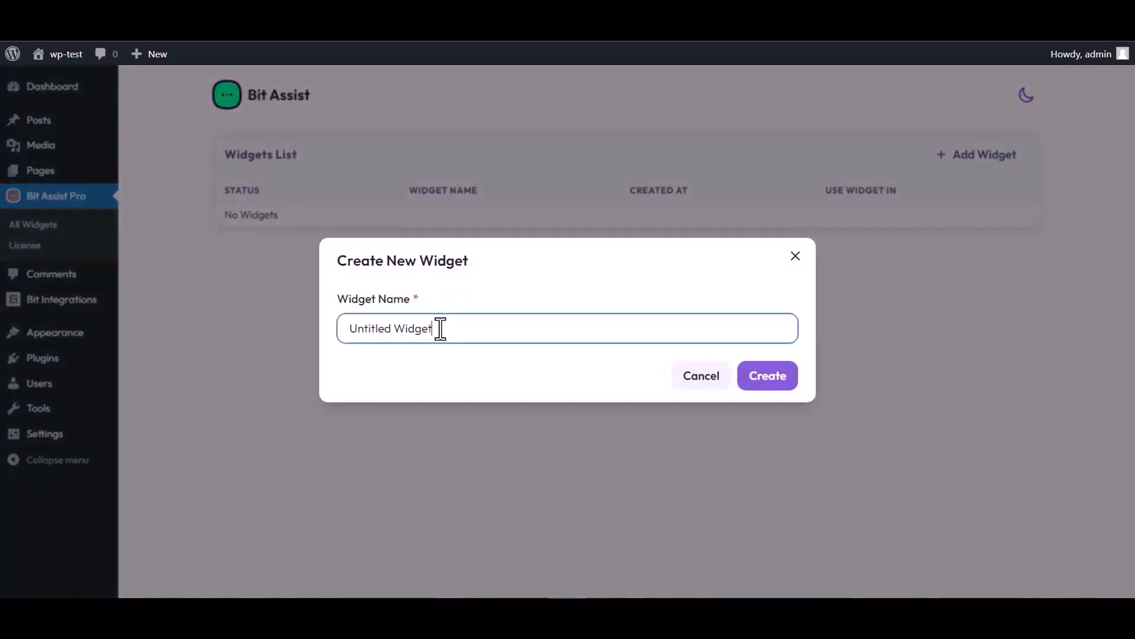
text(B)
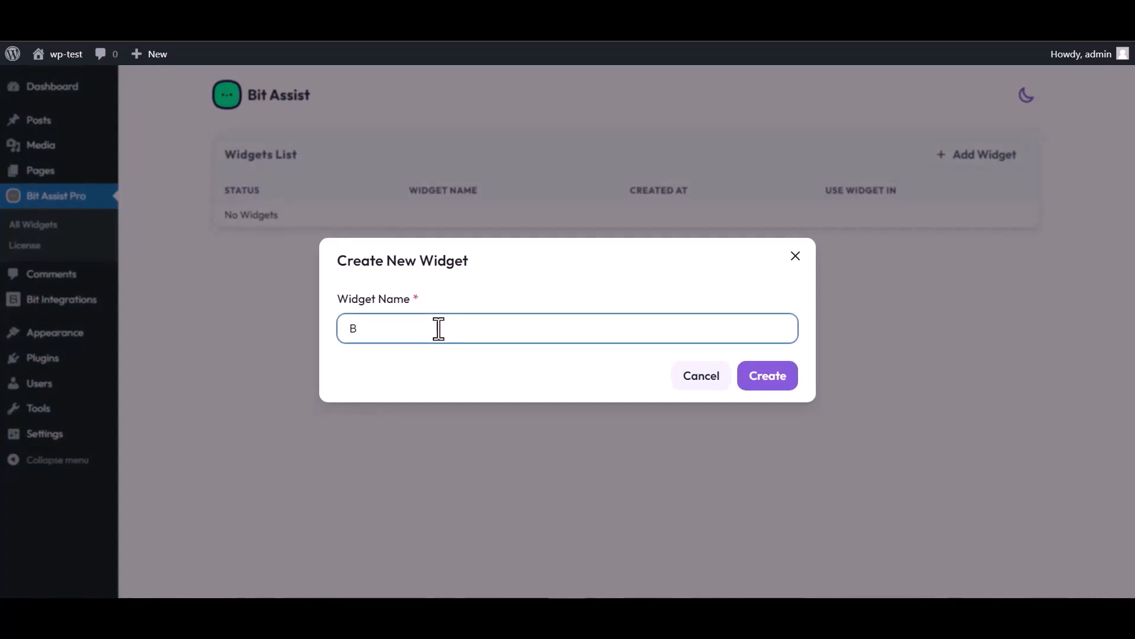
text(it Integration)
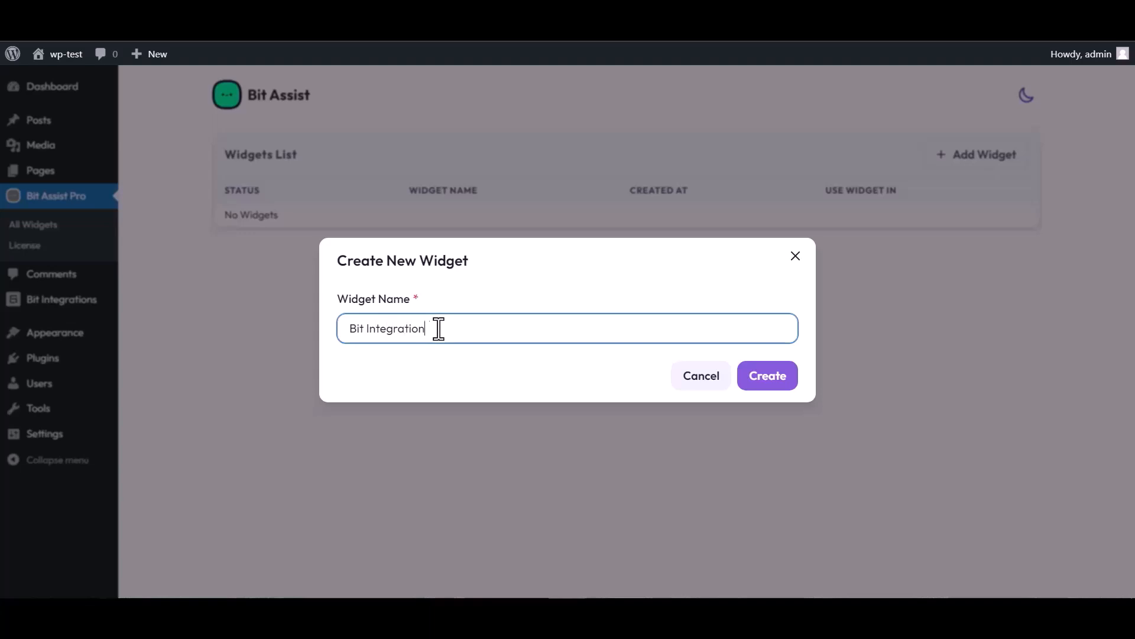
click(767, 375)
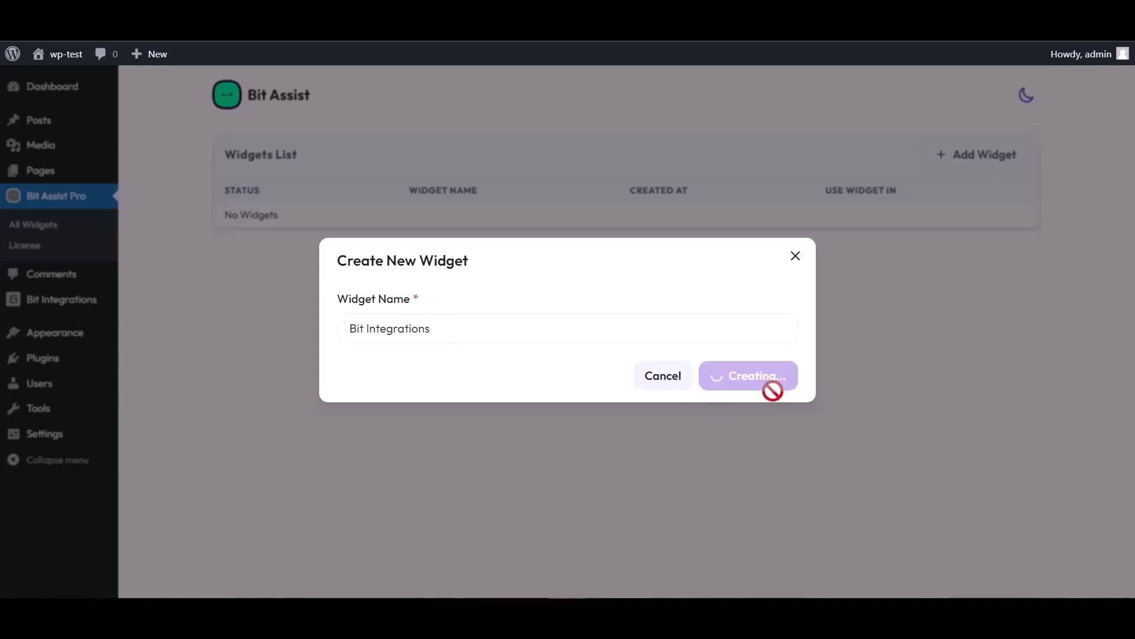
click(747, 375)
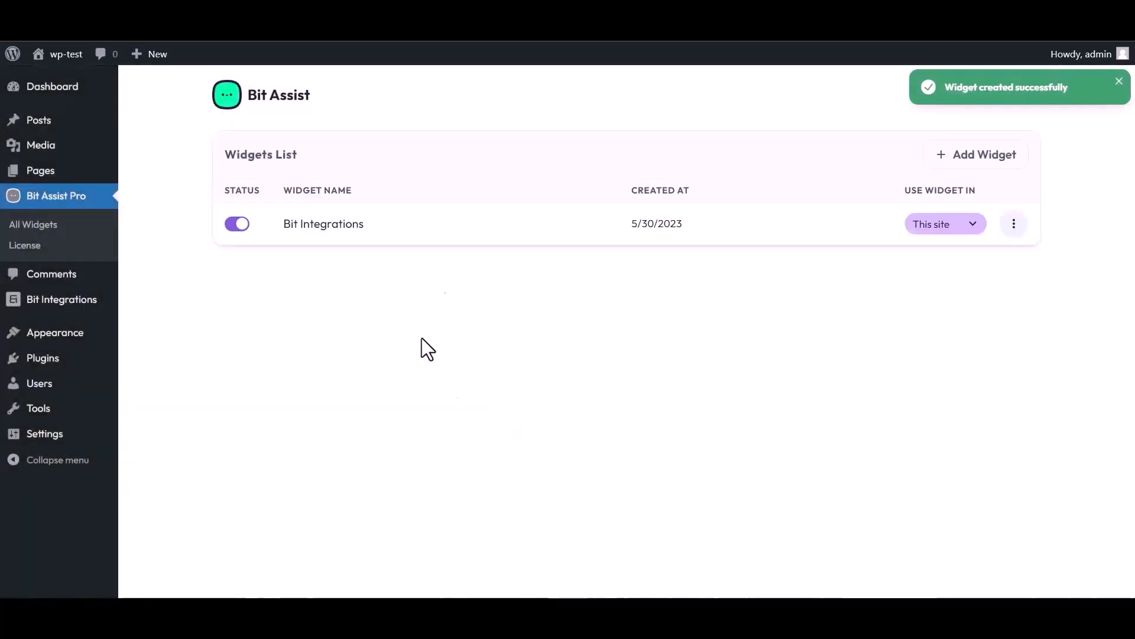
click(1014, 223)
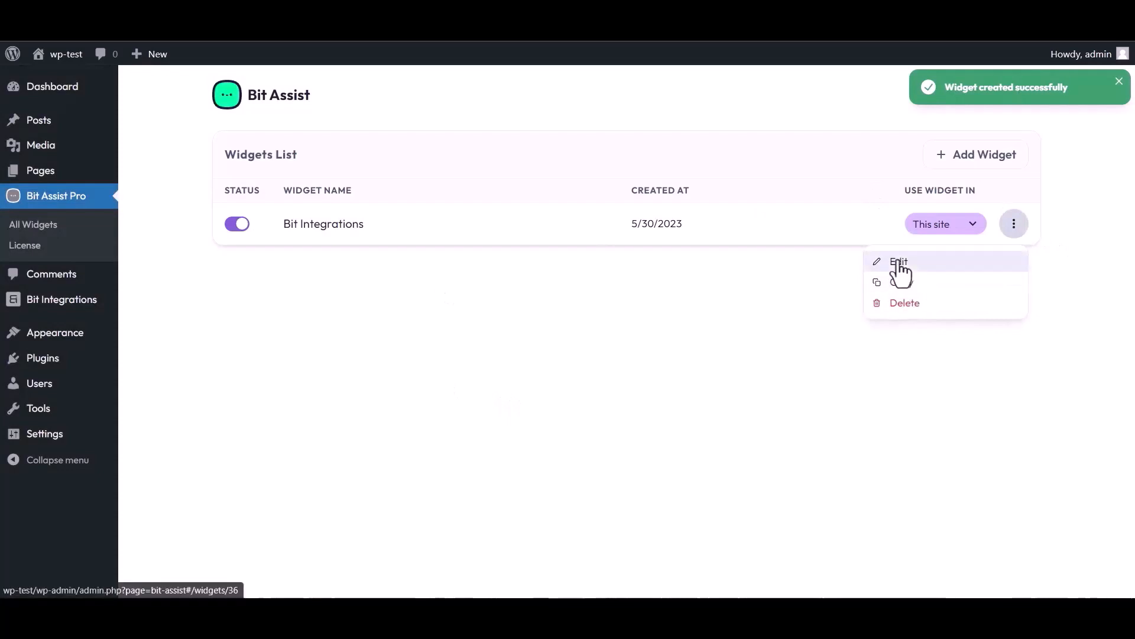
Edit the widget and start a new channel titled 'Bit Integrations'
click(899, 261)
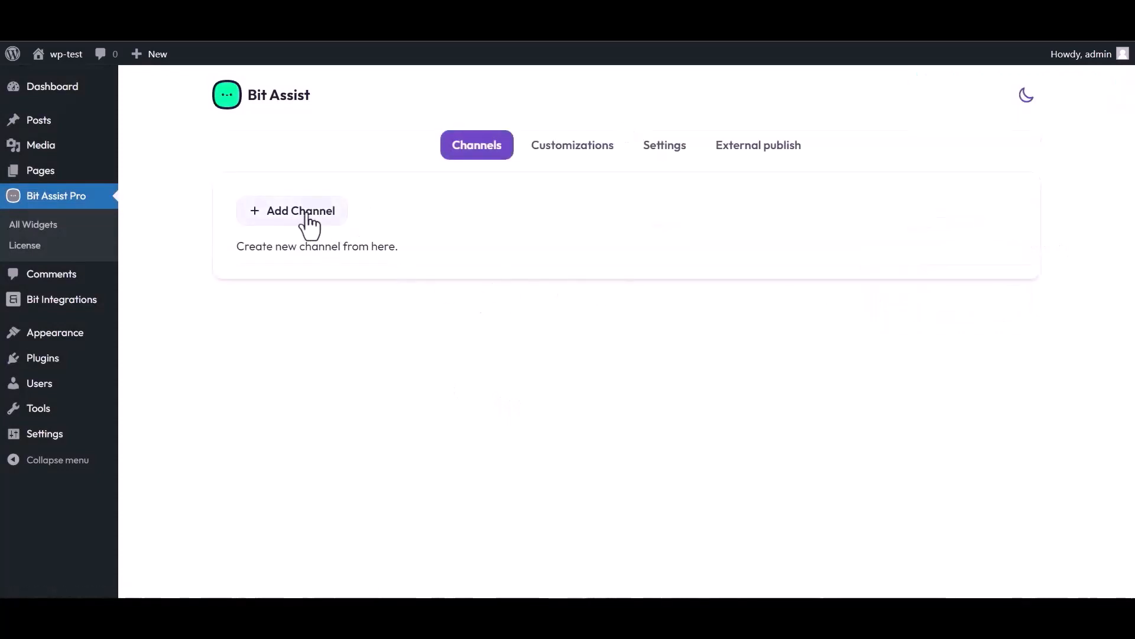
click(300, 210)
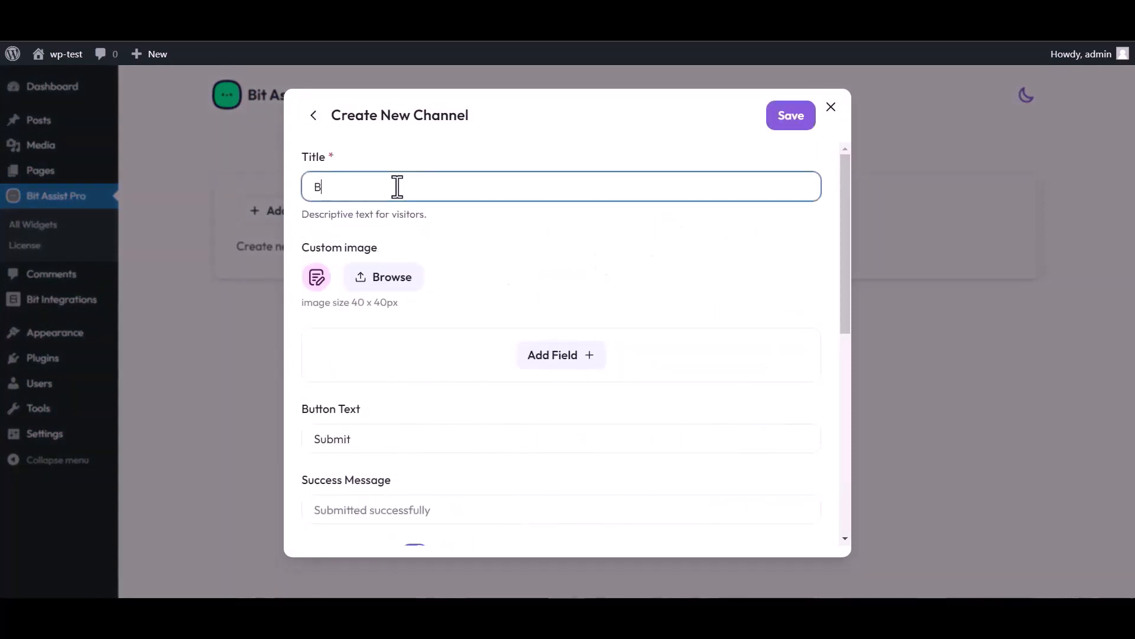
text(it In)
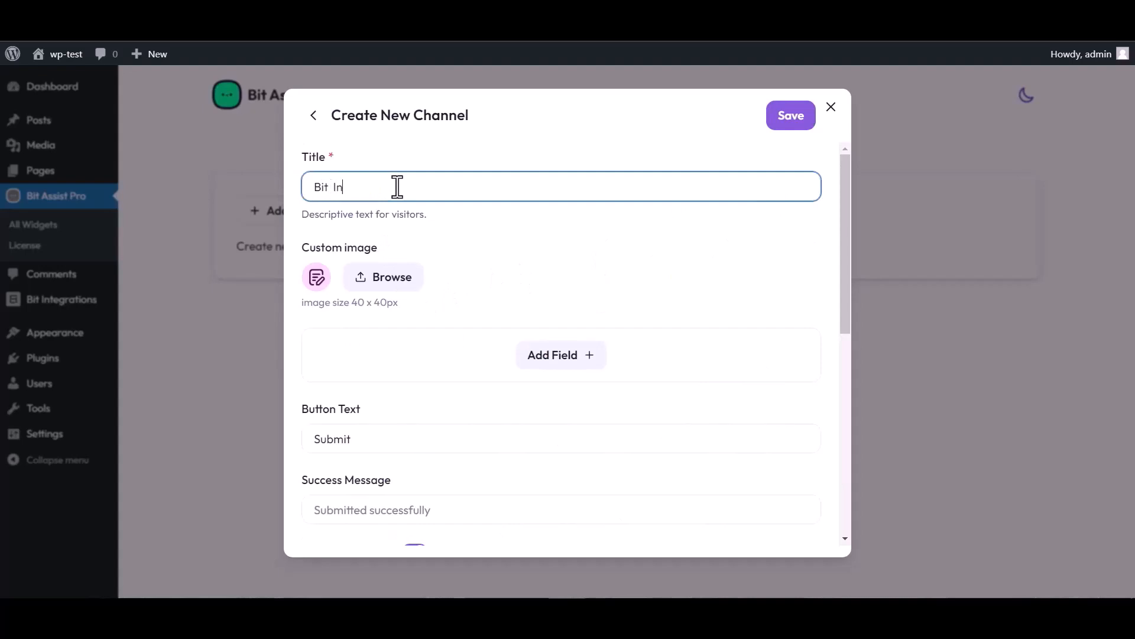
text(tegrations)
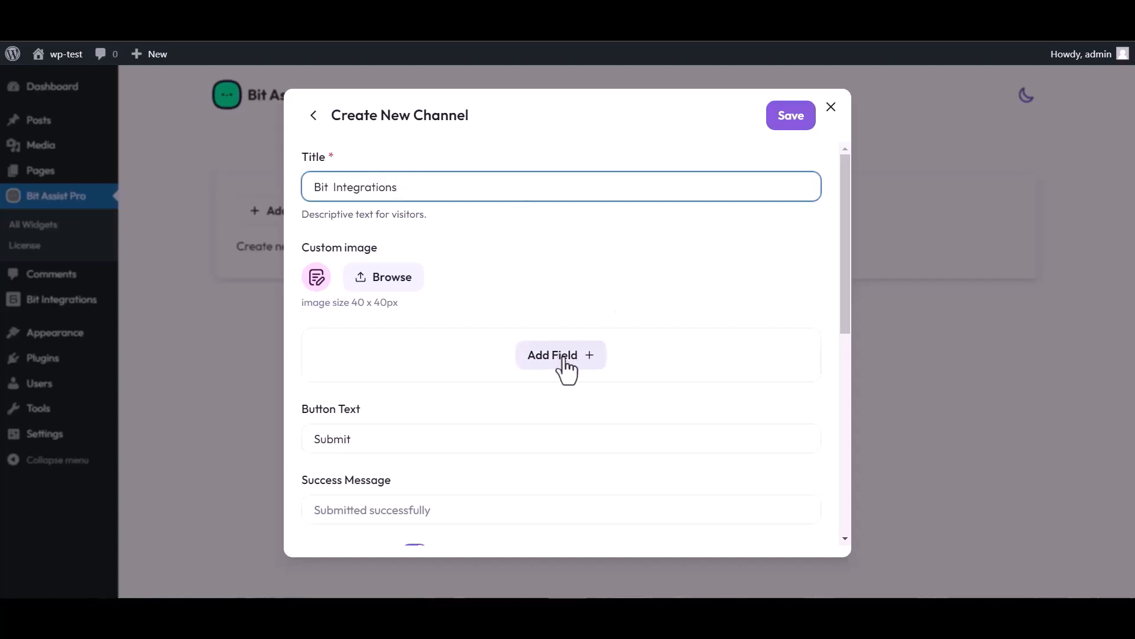
Add Name, Email and Number fields to the channel form
click(560, 355)
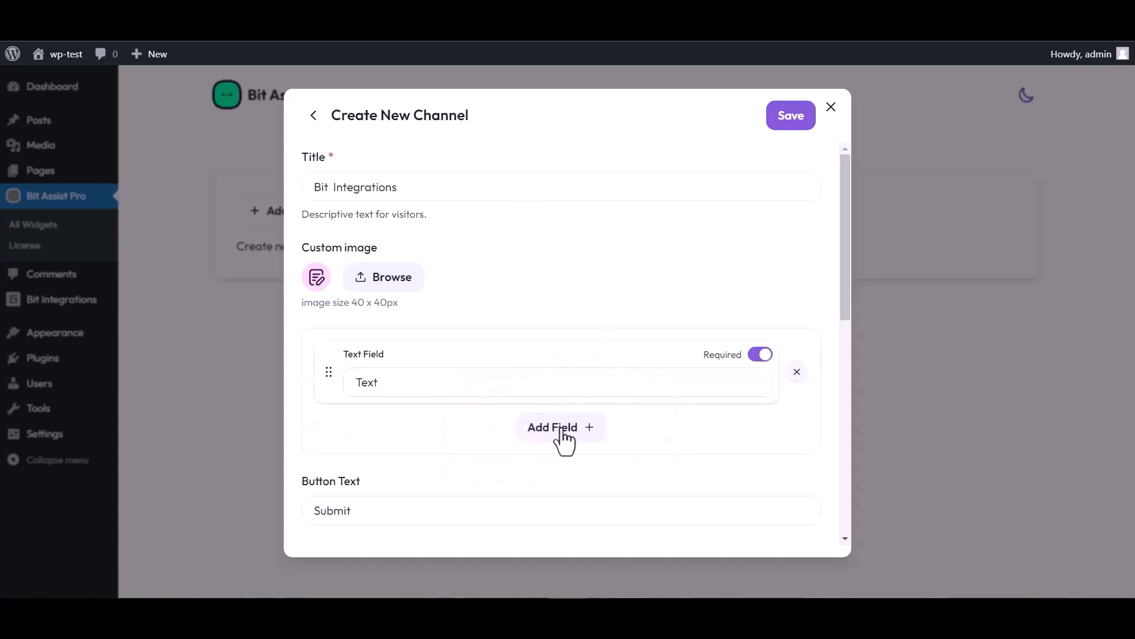
click(561, 427)
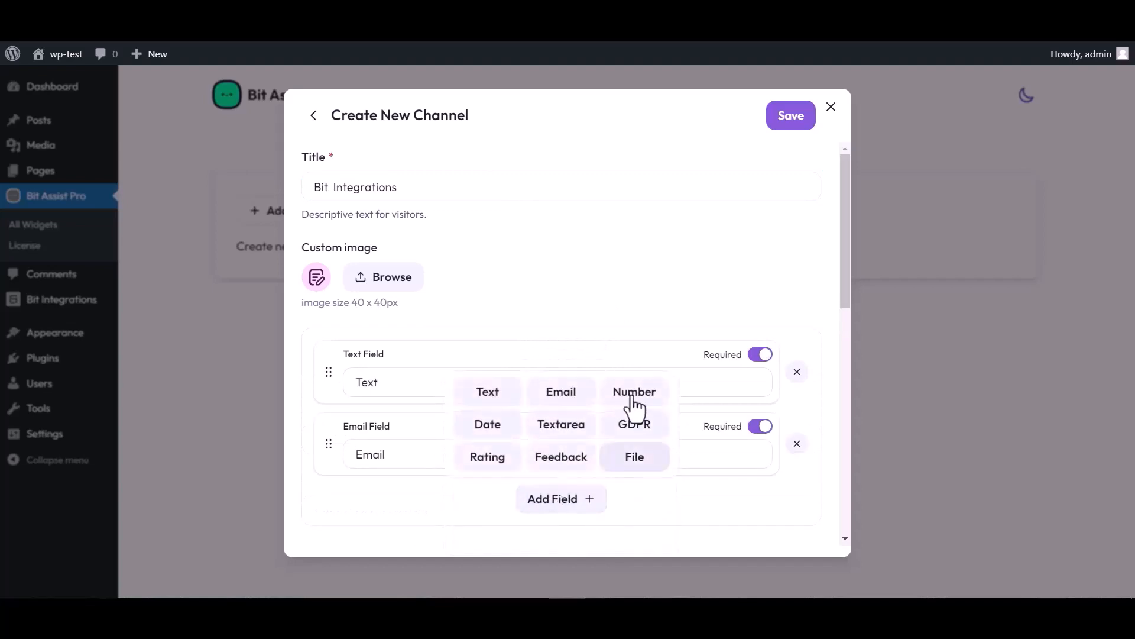
click(634, 392)
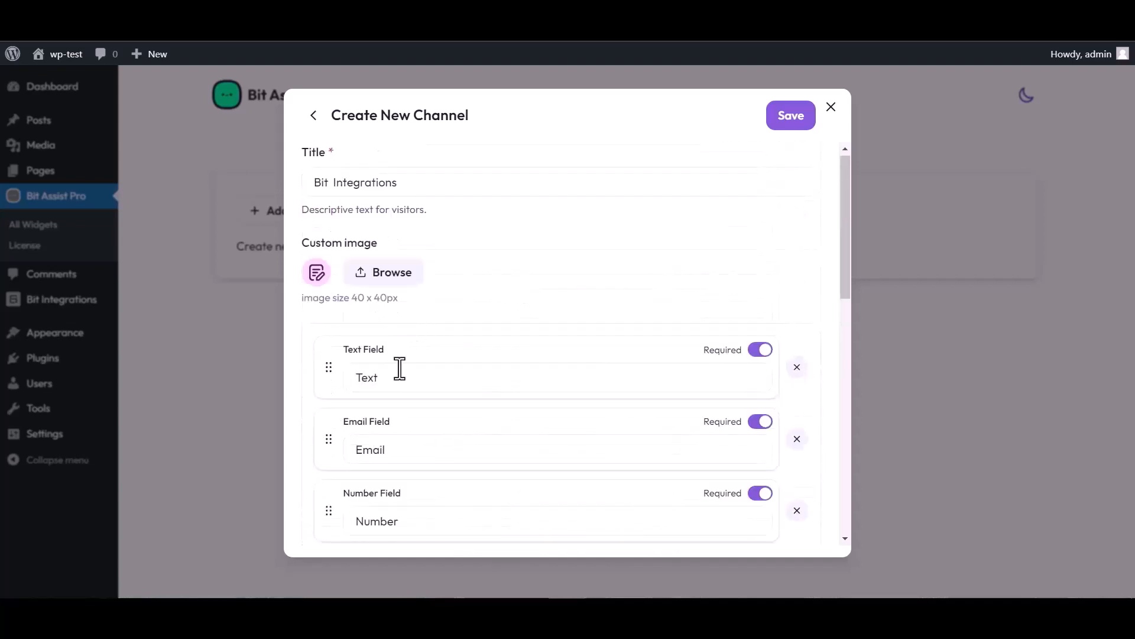
text(No)
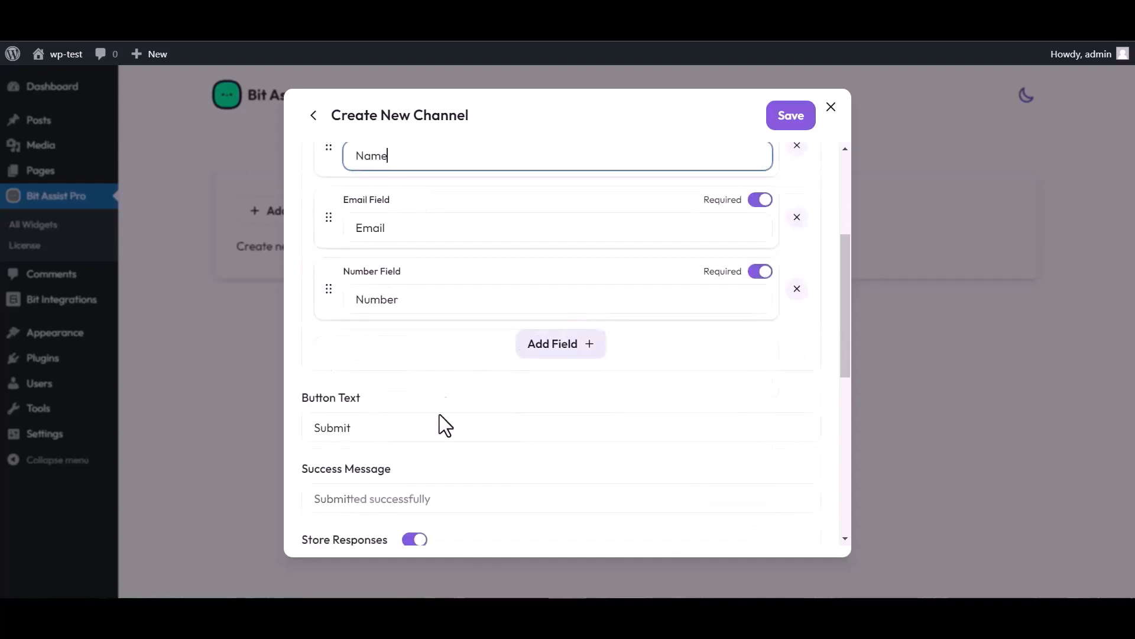
Paste the Bit Integrations callback webhook URL and save the channel
scroll(down, 3)
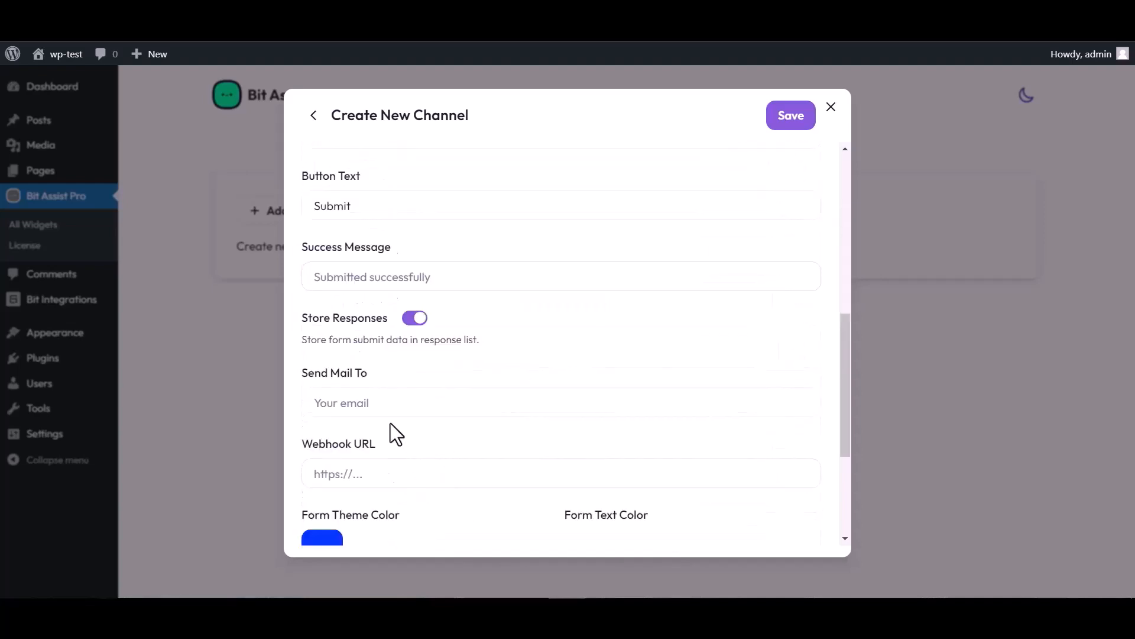
click(560, 473)
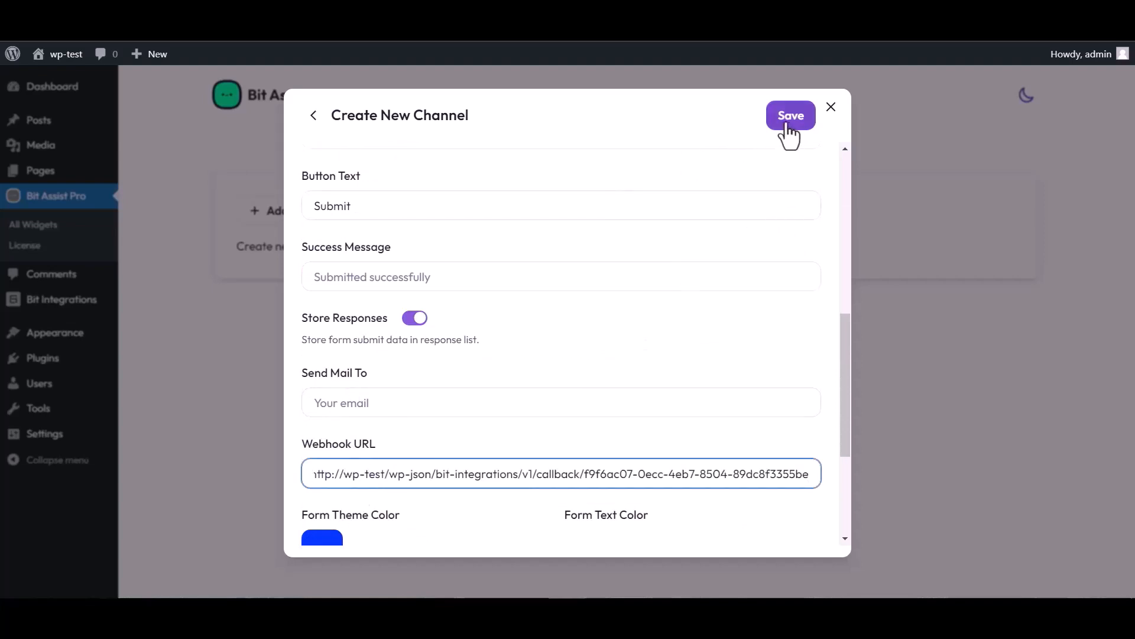
click(790, 116)
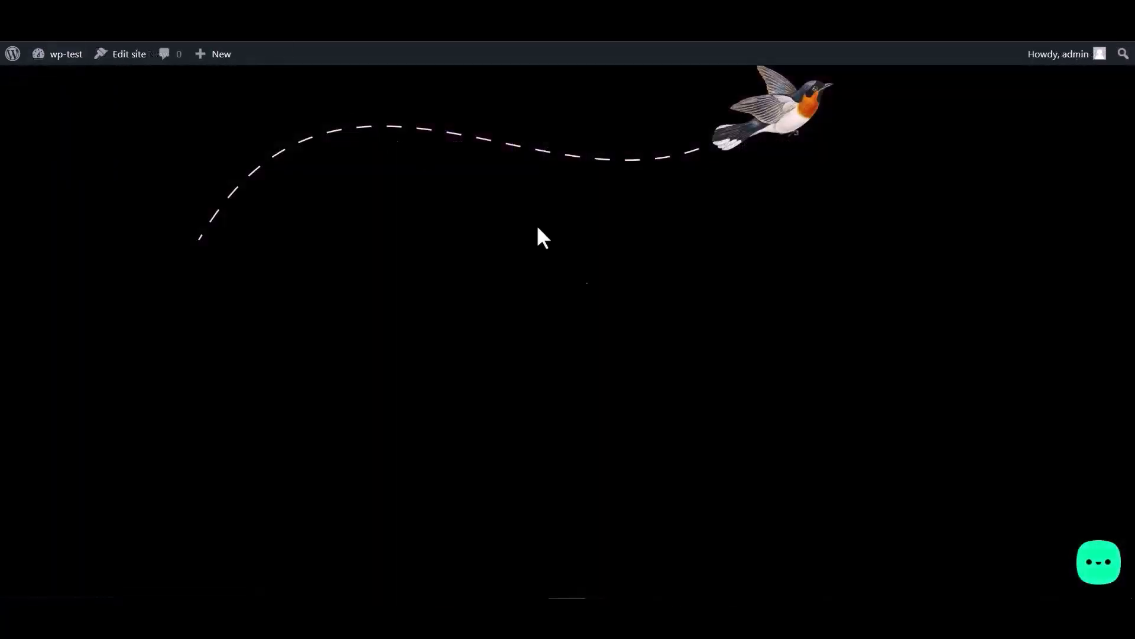
mouse_move(999, 557)
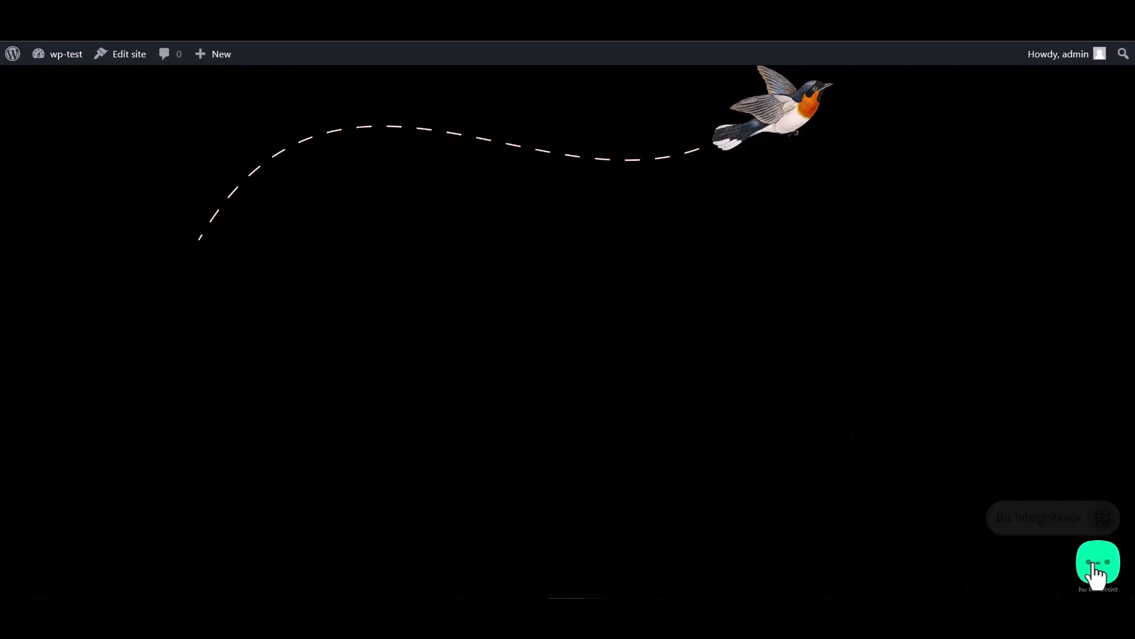
Submit the widget form with a placeholder name, sample email and number 000000
click(1098, 563)
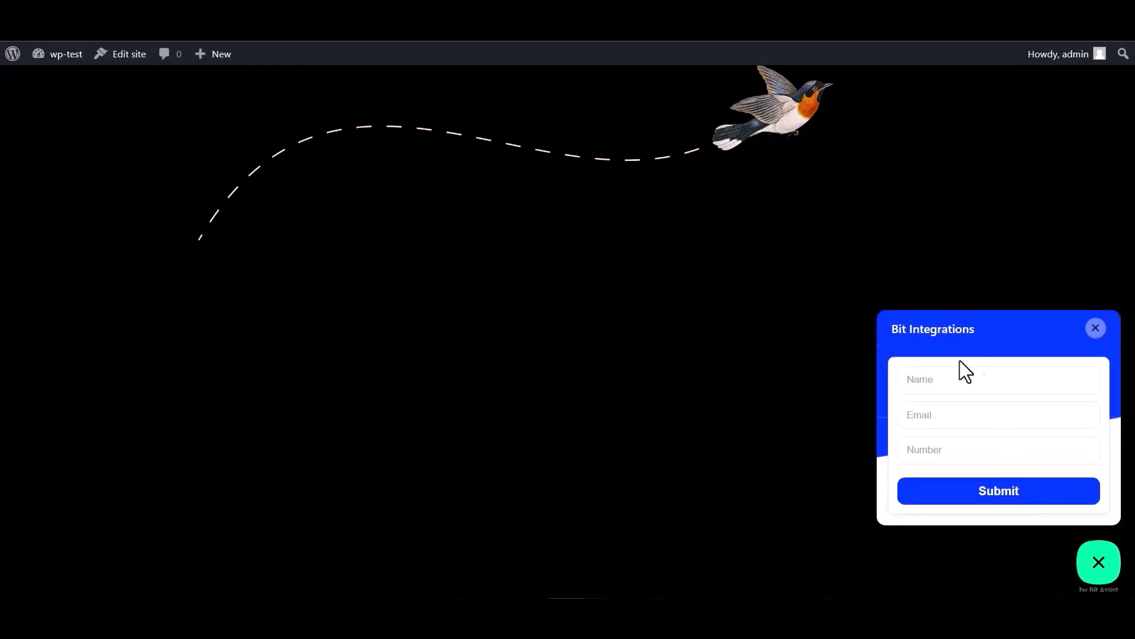
click(999, 378)
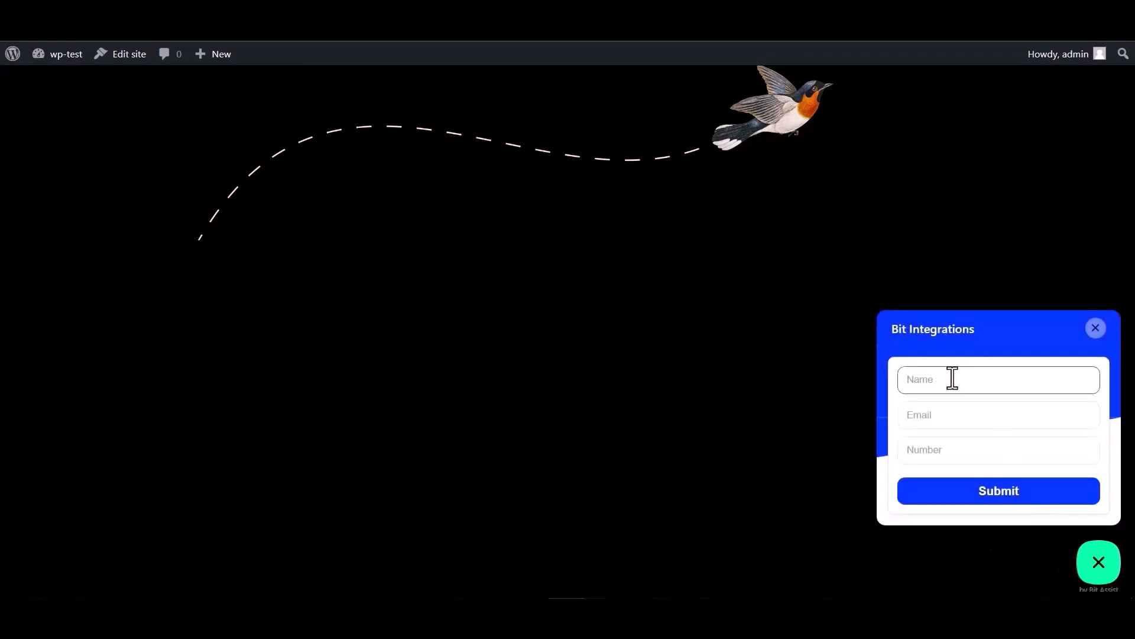
click(998, 450)
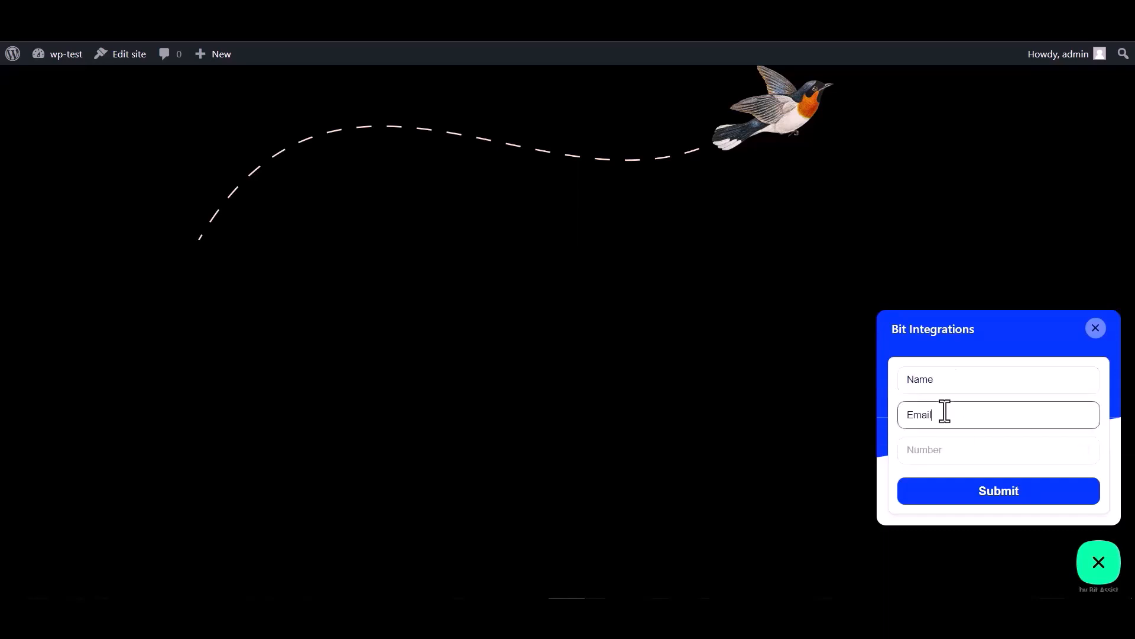
mouse_move(949, 414)
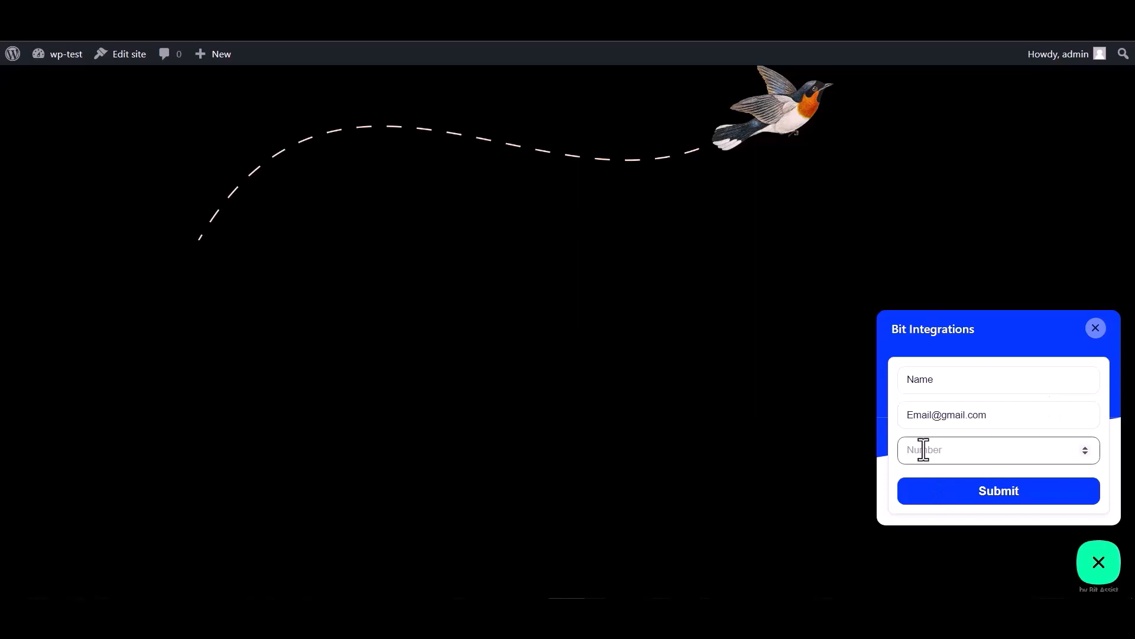
text(000000)
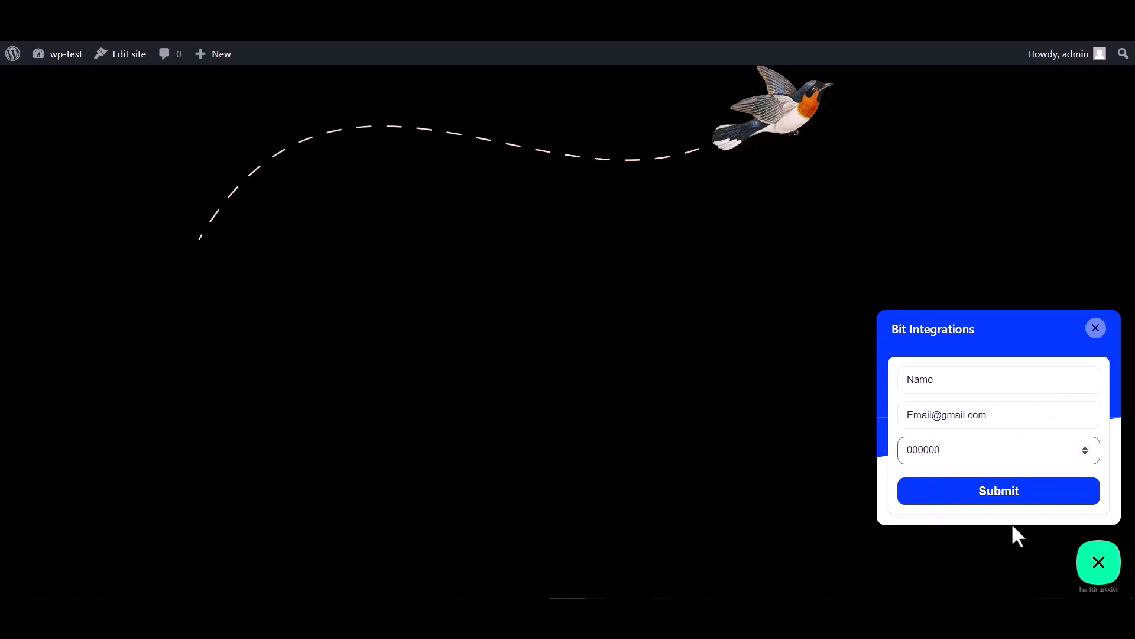
click(999, 489)
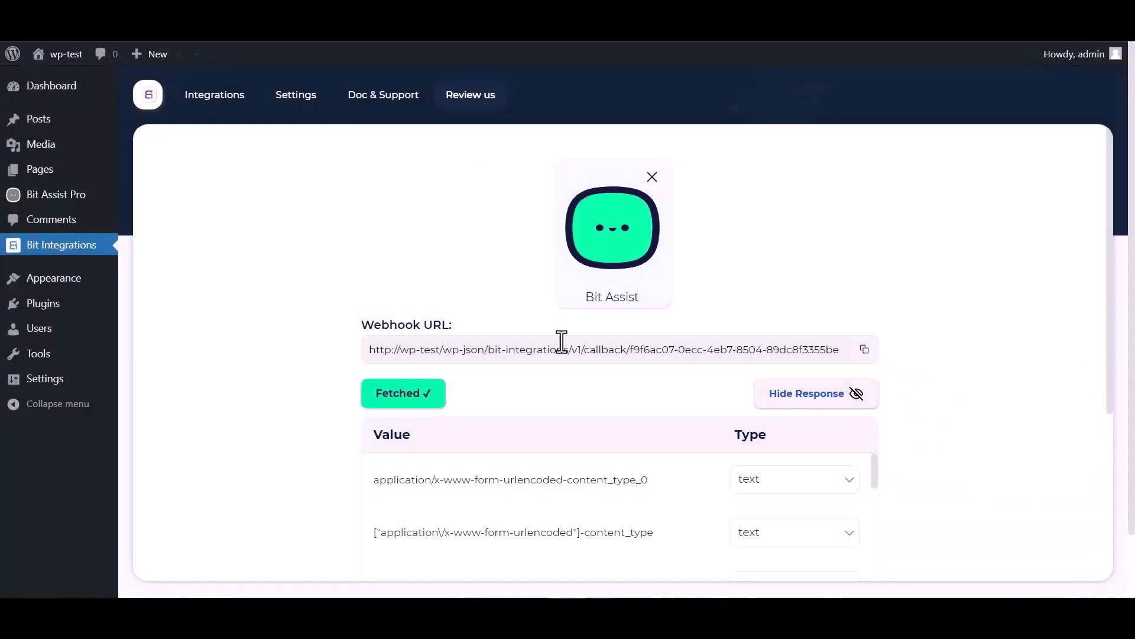
scroll(down, 3)
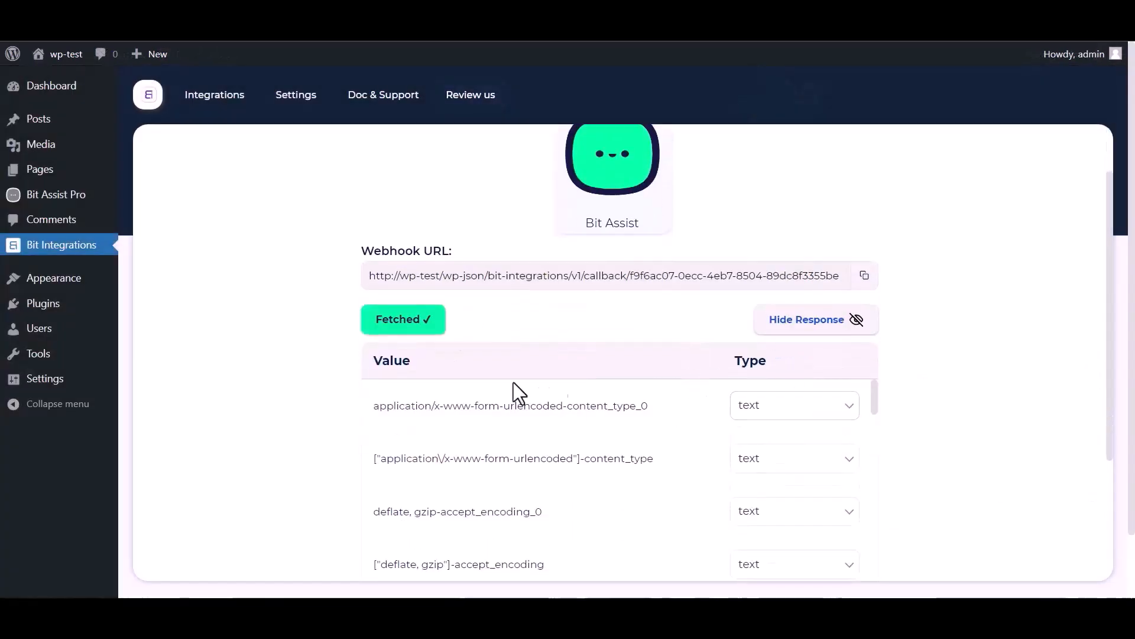
scroll(down, 3)
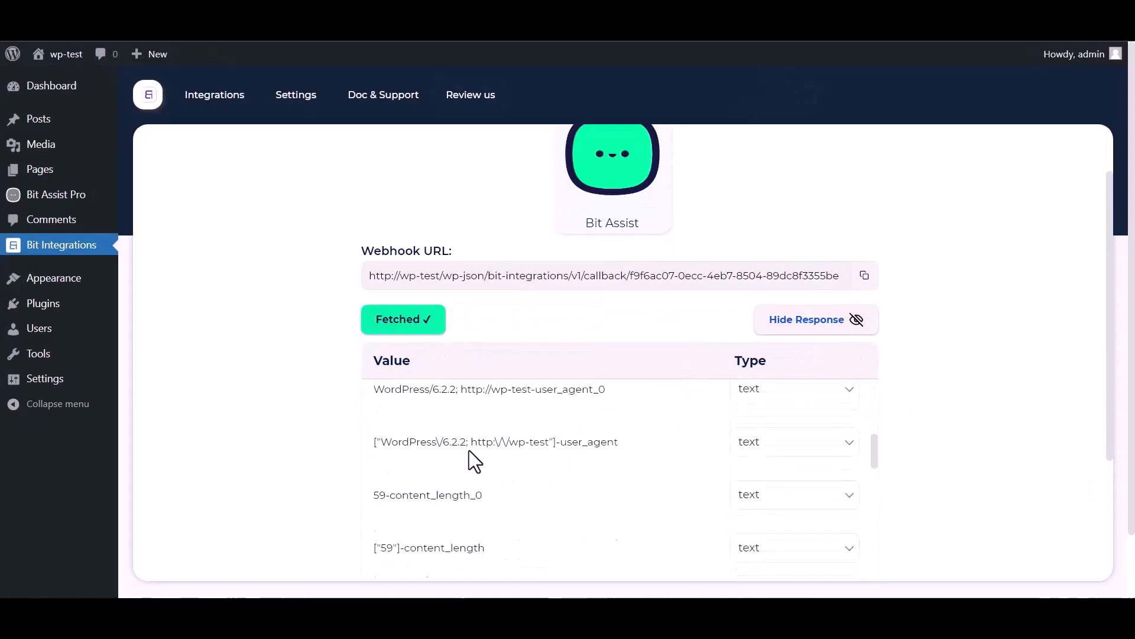
scroll(down, 3)
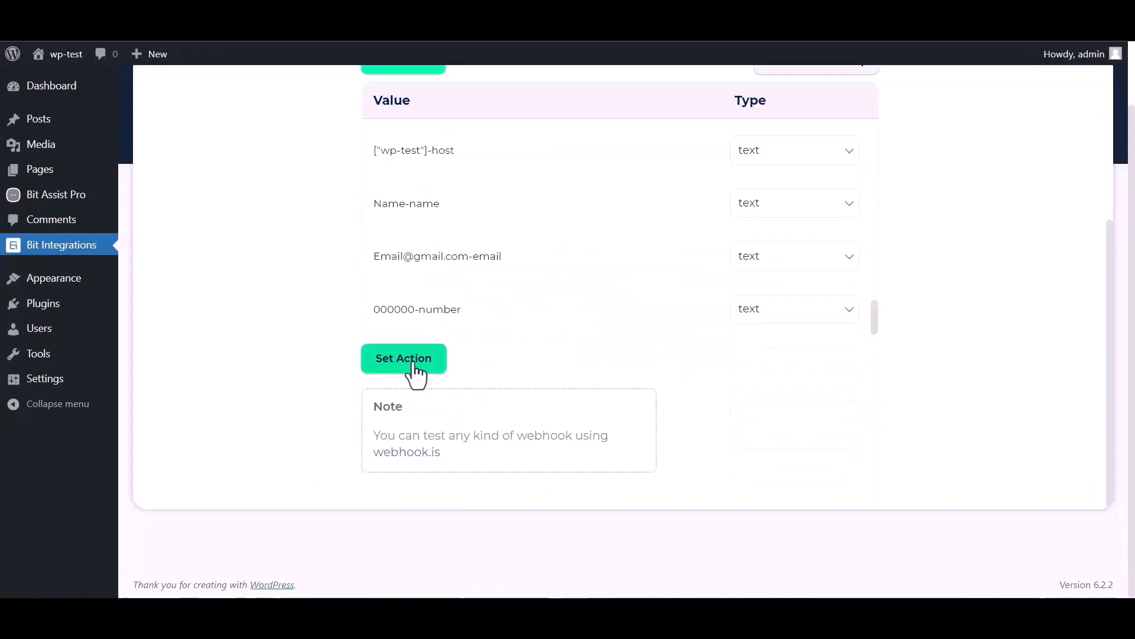
Choose Telegram as the action and authorize its bot API key
click(403, 358)
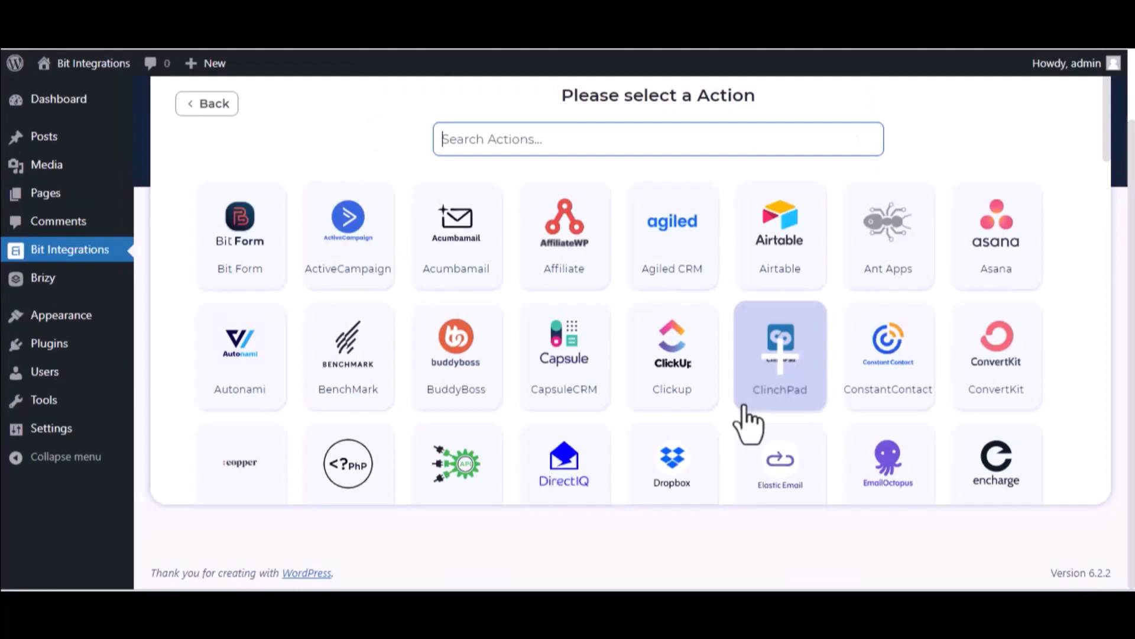
text(t)
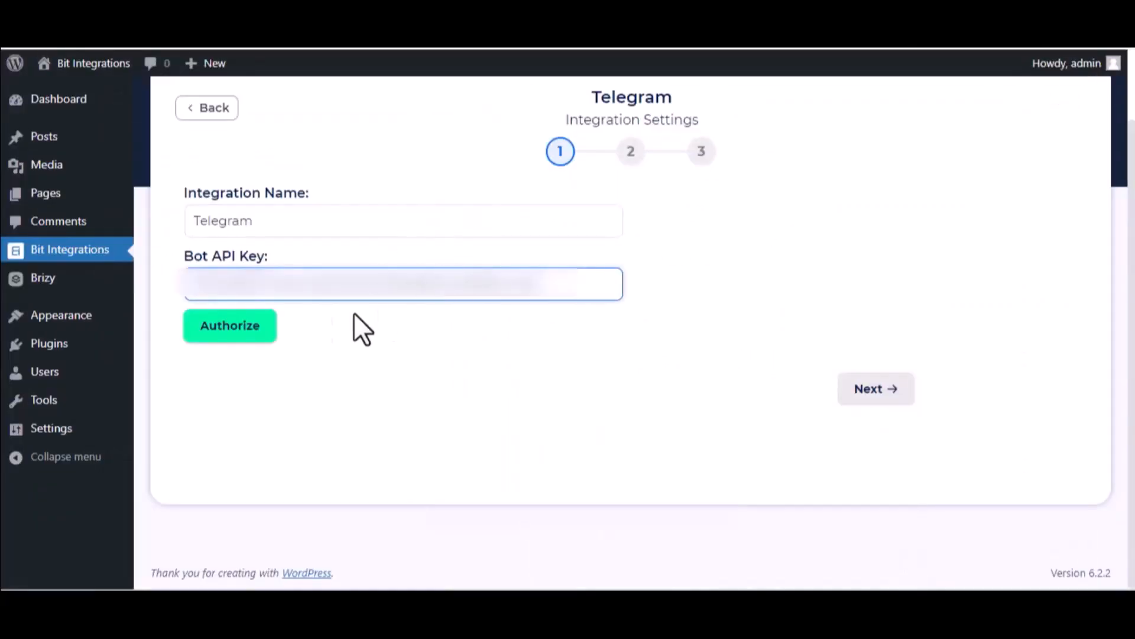
click(230, 325)
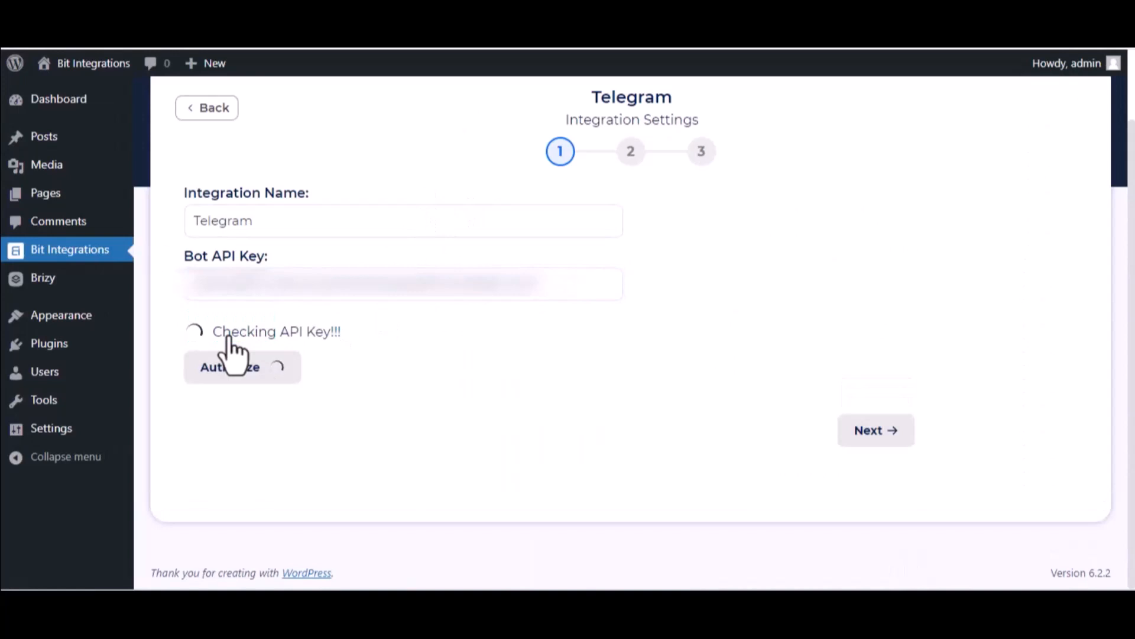
click(229, 366)
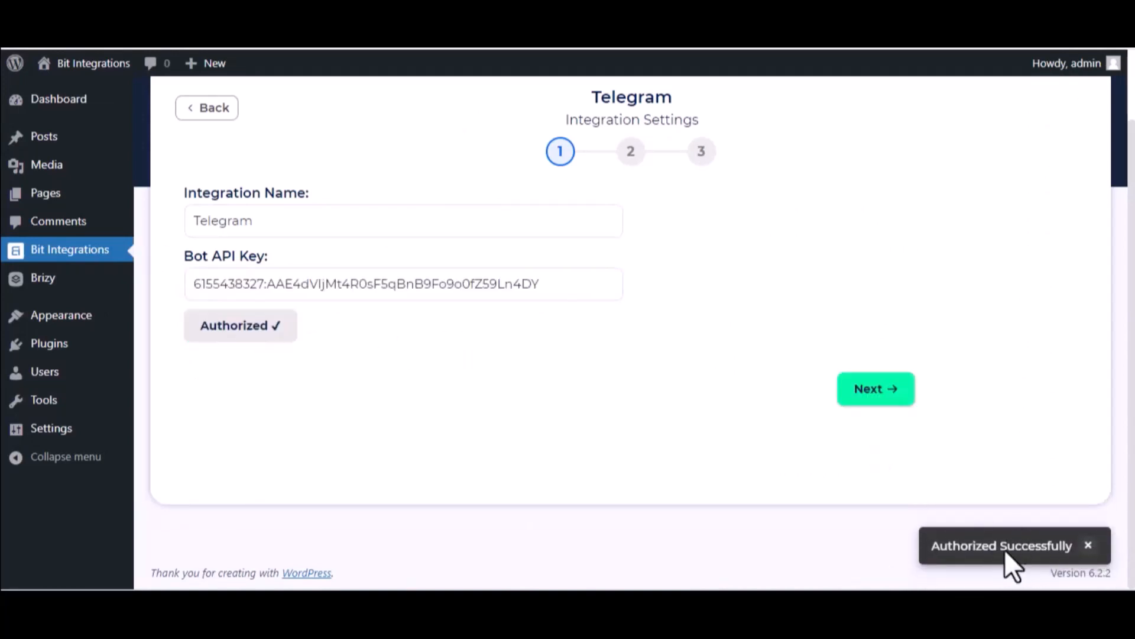
mouse_move(875, 398)
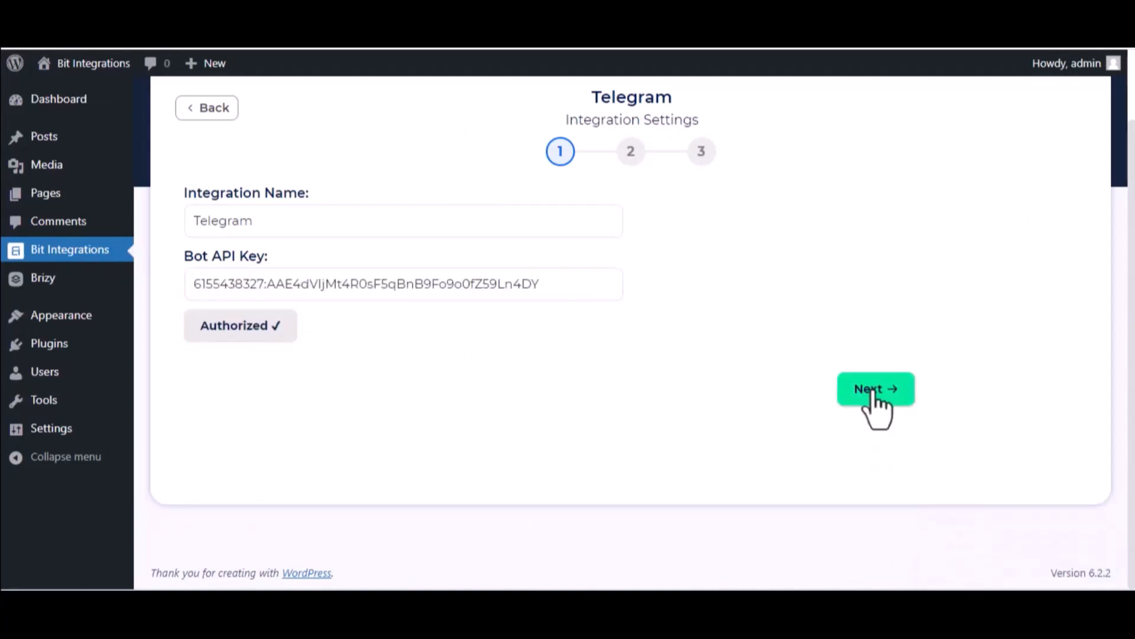
Select the Bit Code chat as the Telegram destination
click(875, 389)
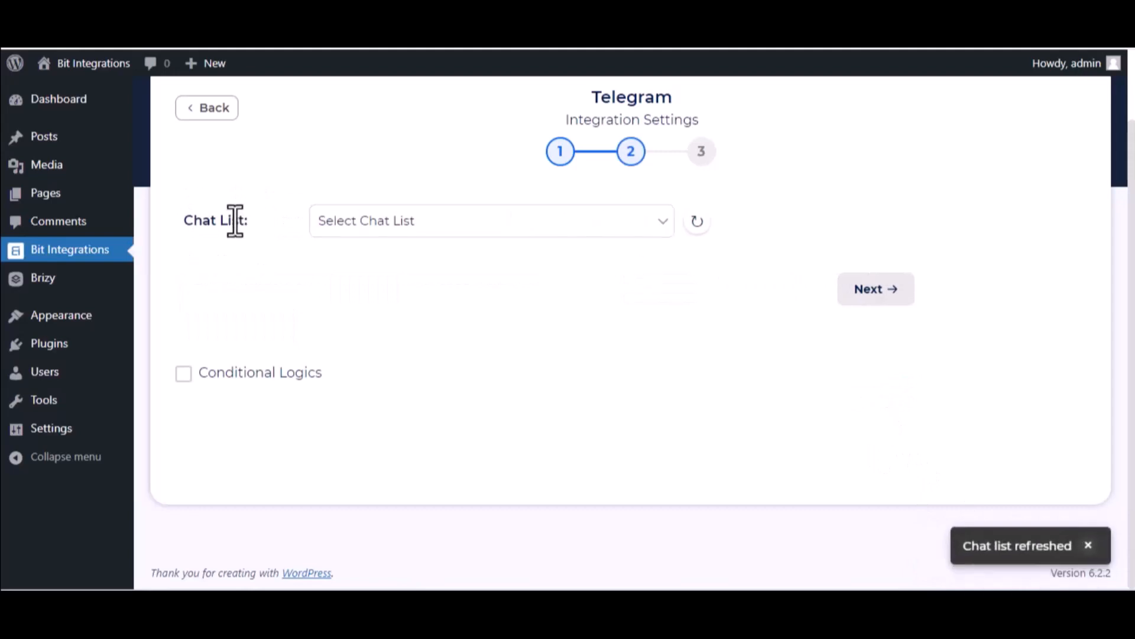
click(491, 220)
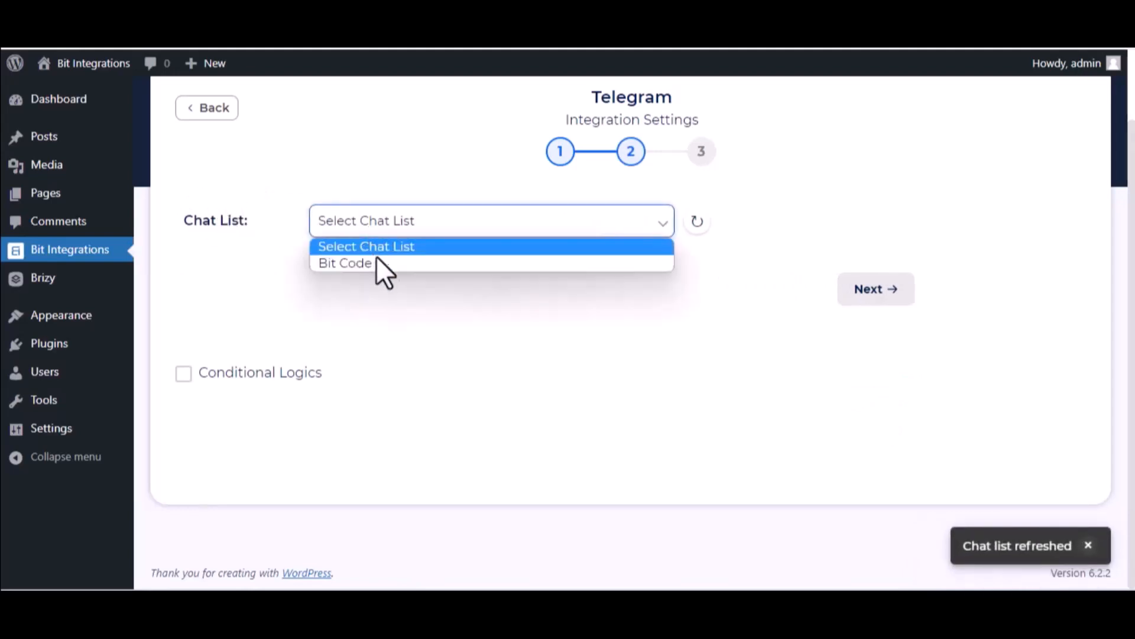
click(345, 262)
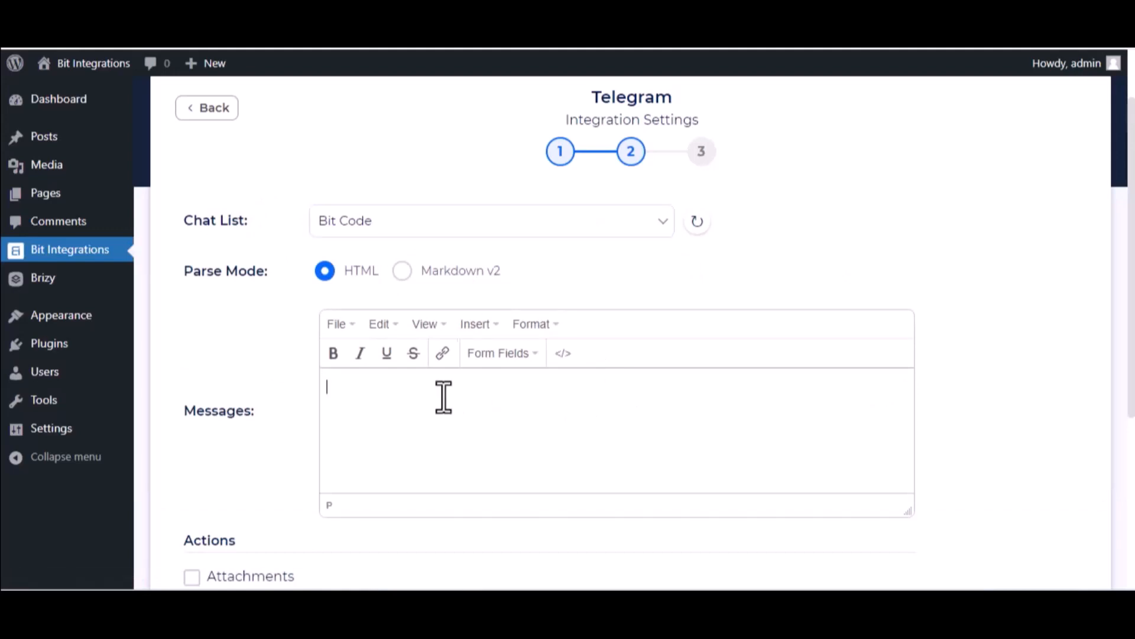
Compose the message with Name, Email and Phone form values and finish saving the integration
click(498, 353)
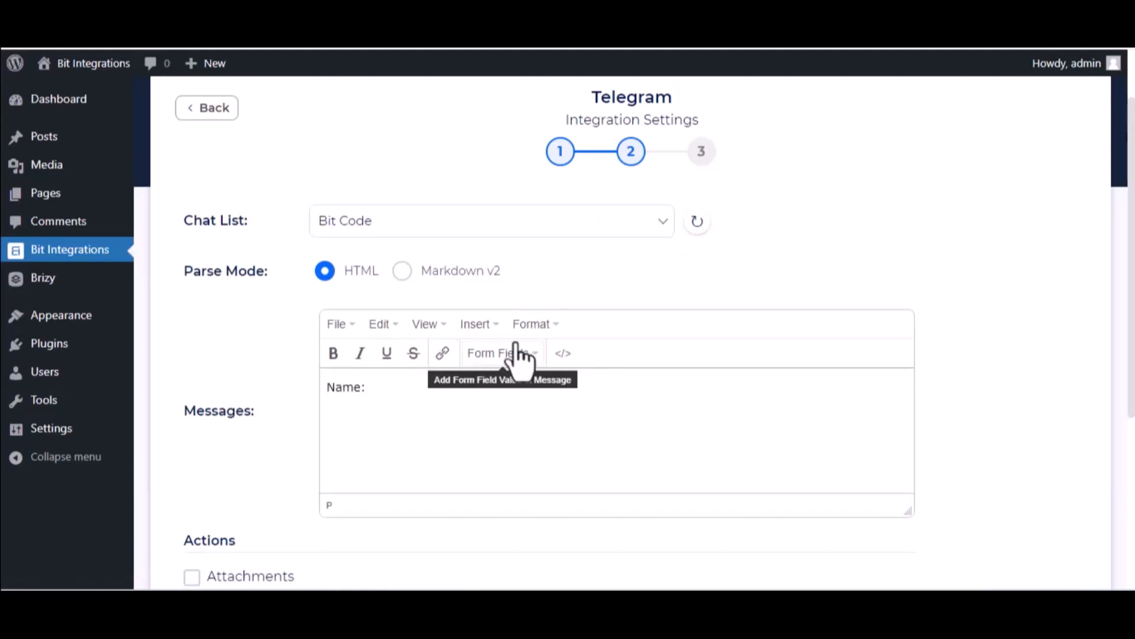
click(498, 353)
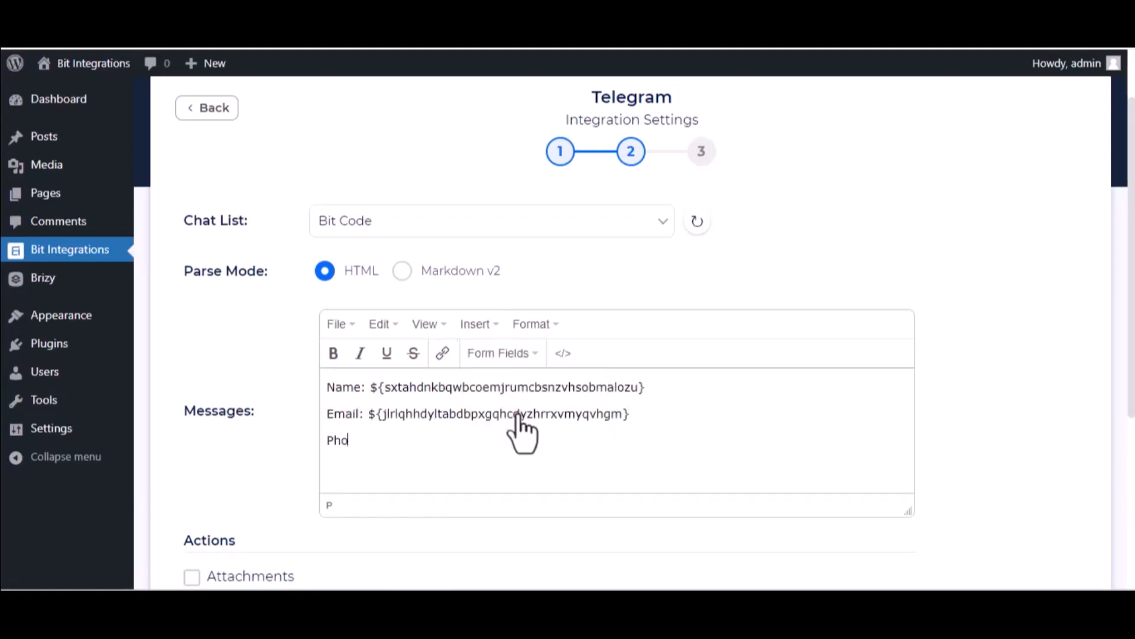
click(498, 353)
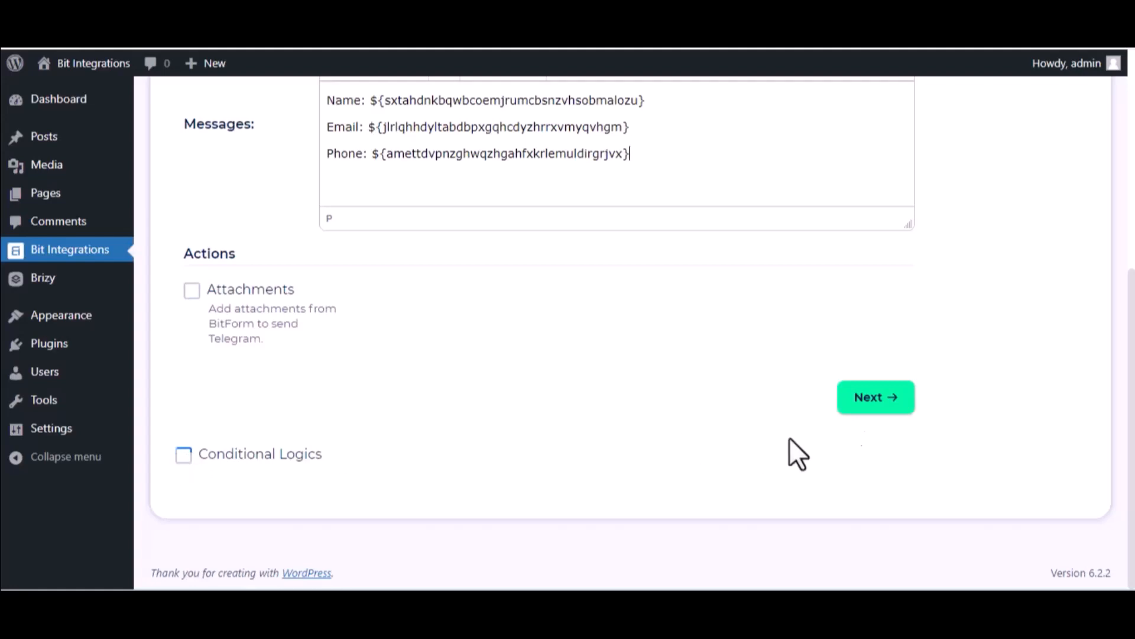
click(875, 397)
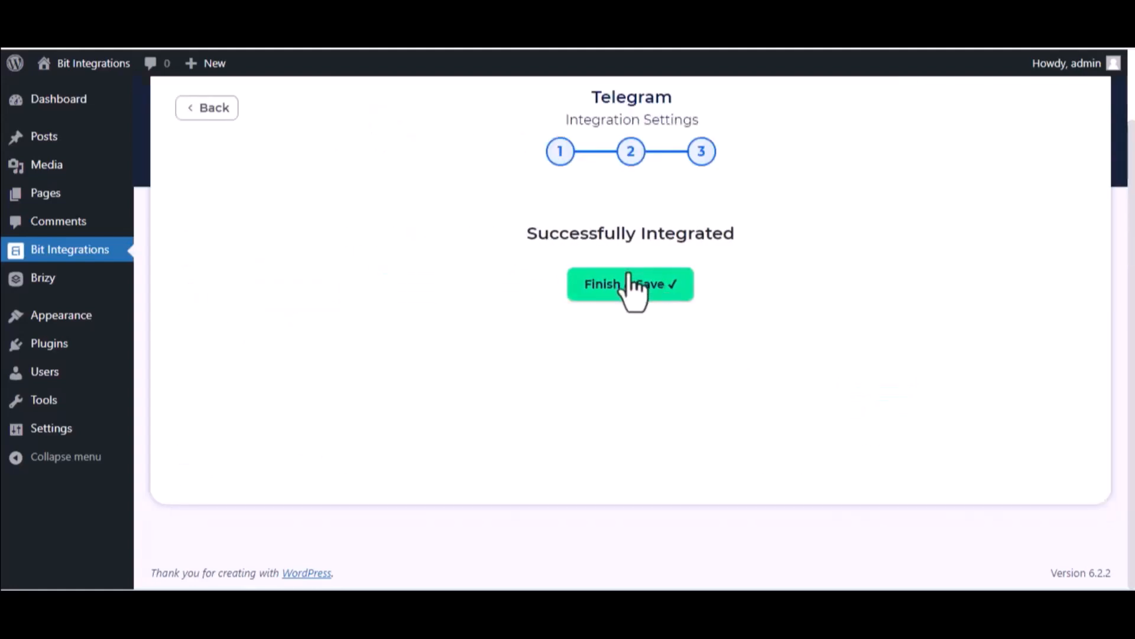
click(629, 283)
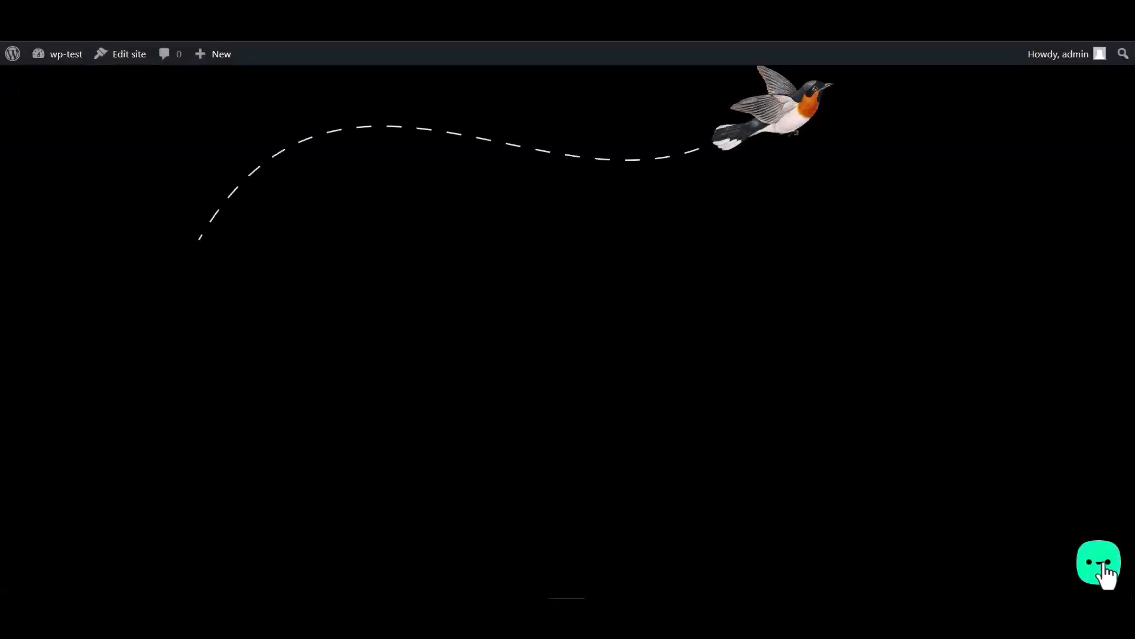
Submit the form with name 'Bit Integrat...', a support@ email and number 444555666
click(1099, 563)
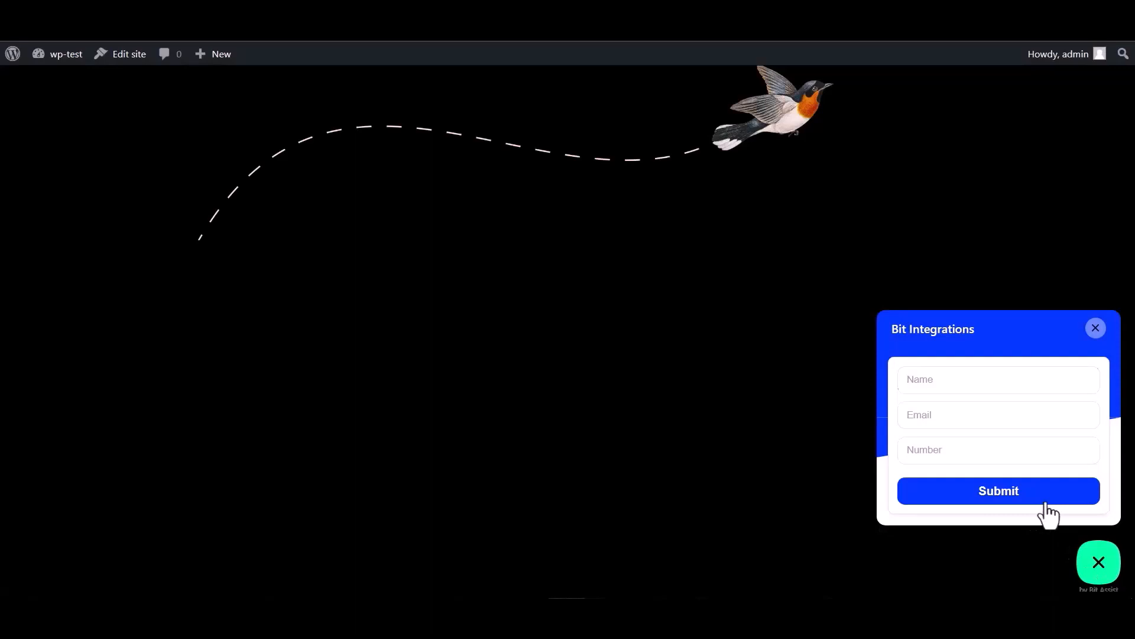
text(Bit Integrat)
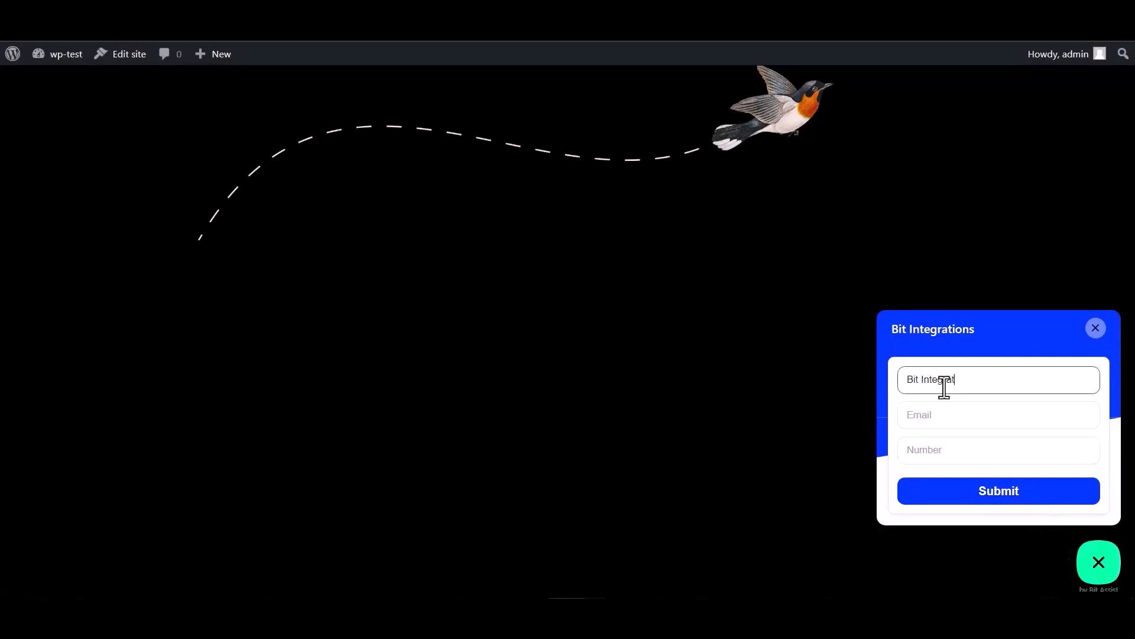
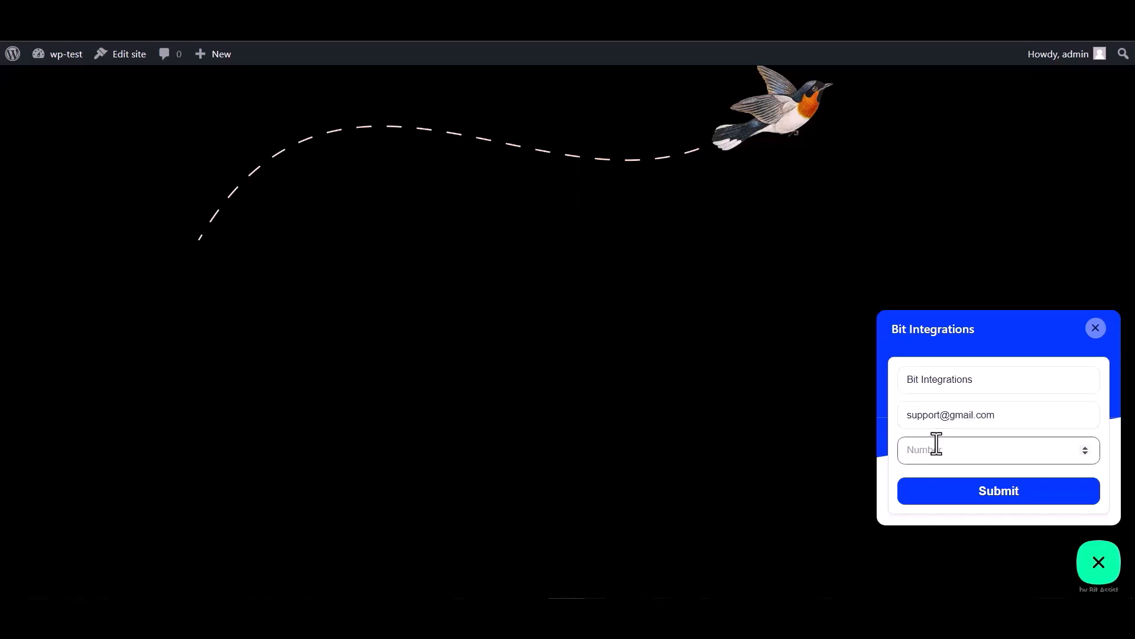
text(444555666)
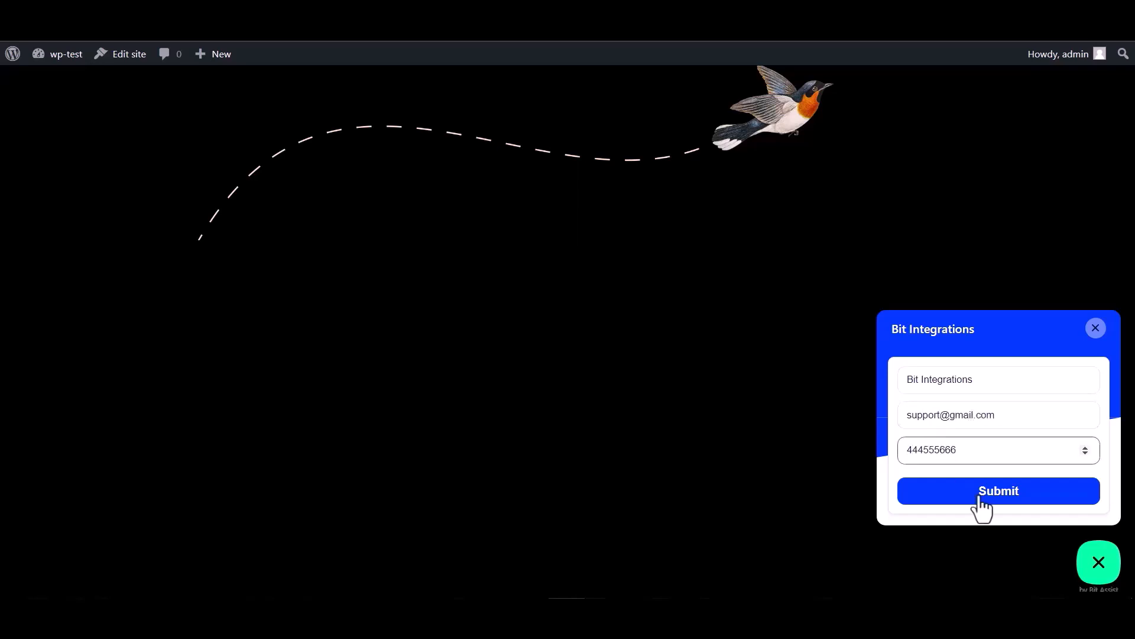
click(998, 490)
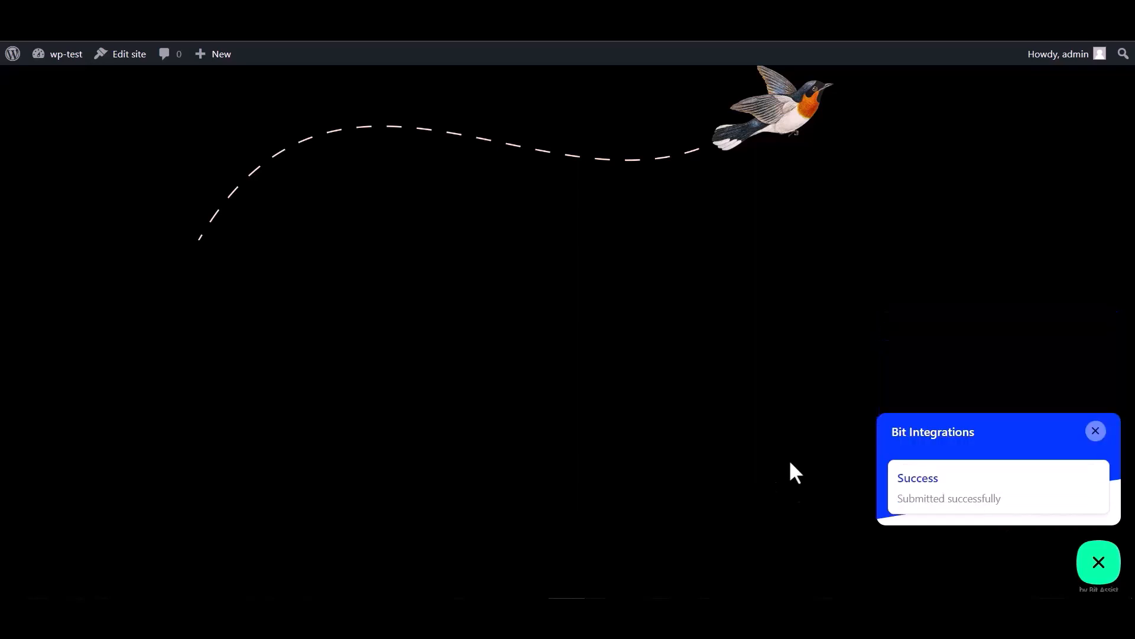